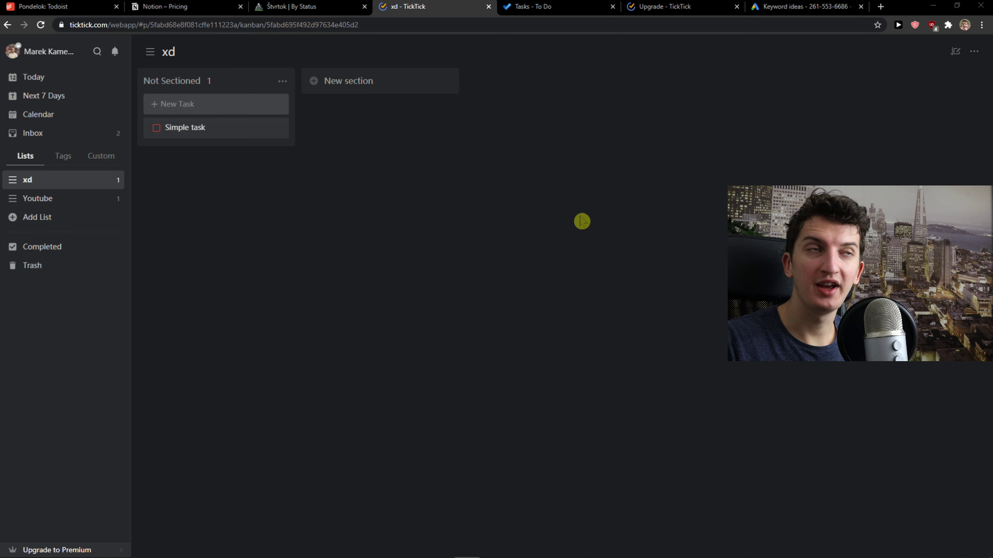
mouse_move(531, 215)
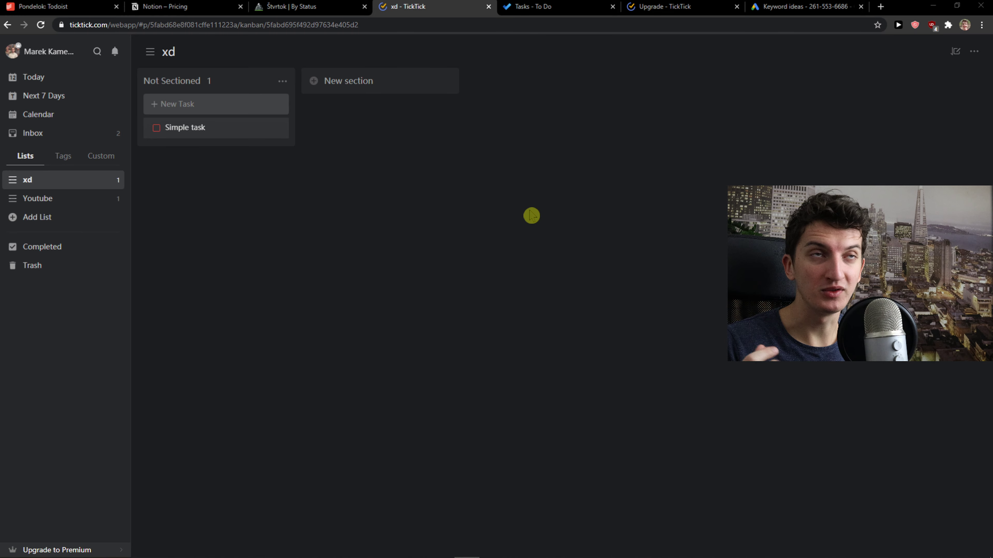
Bring up Microsoft To Do's empty Tasks page, glancing at TickTick's xd board in between
click(557, 6)
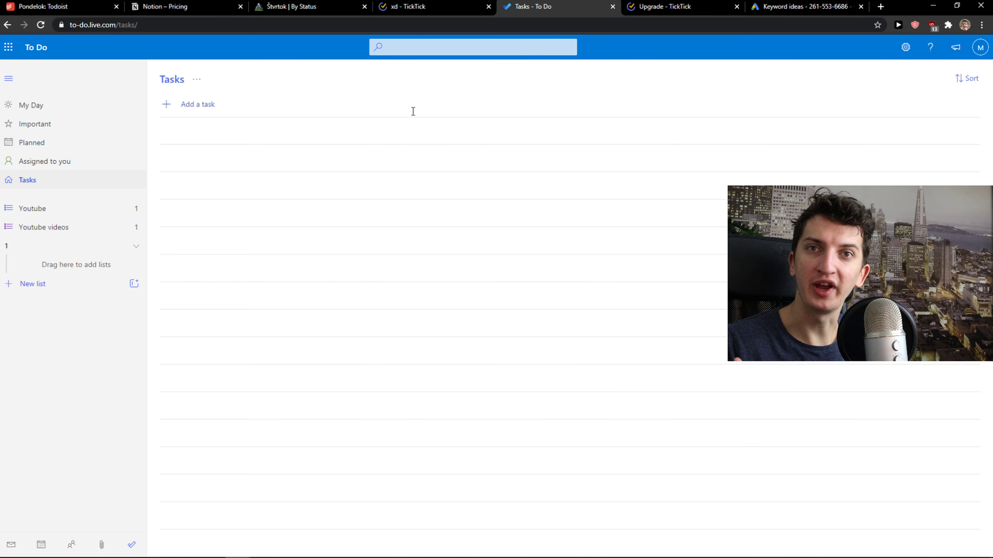
mouse_move(404, 72)
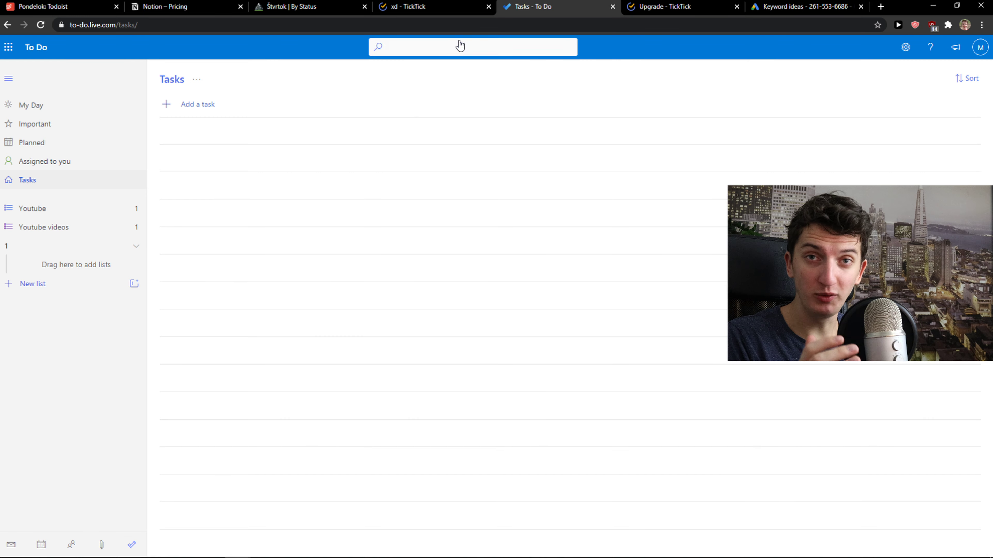
click(430, 7)
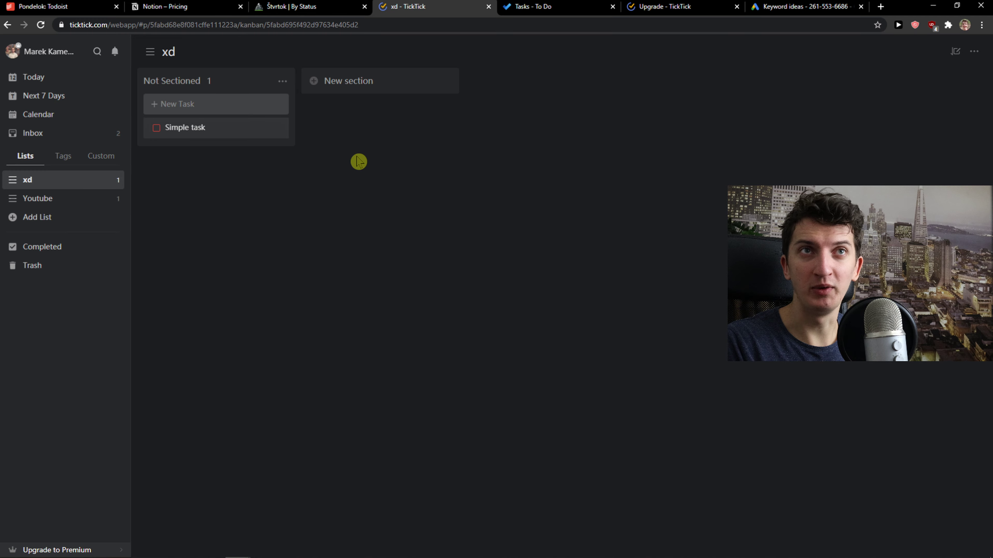
click(558, 6)
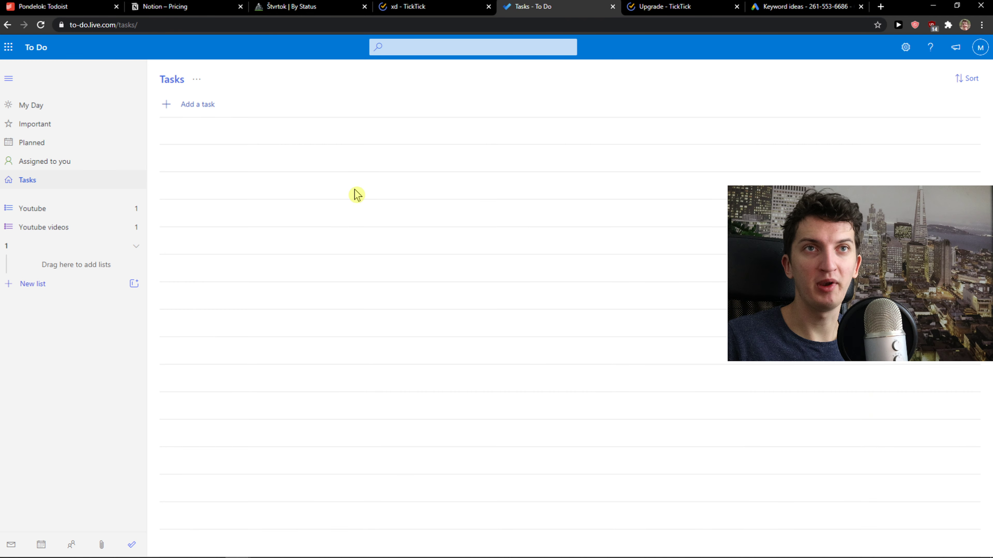
mouse_move(265, 256)
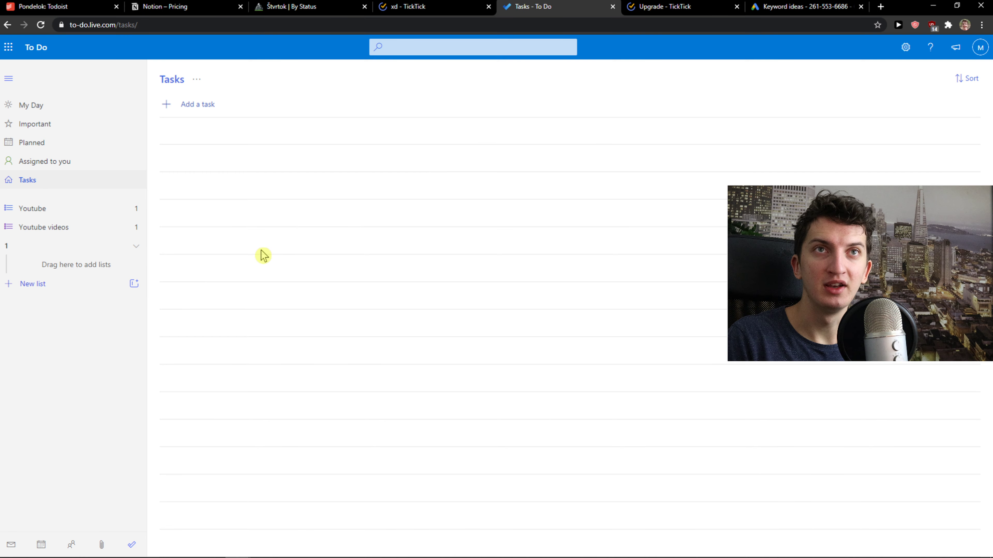
mouse_move(147, 153)
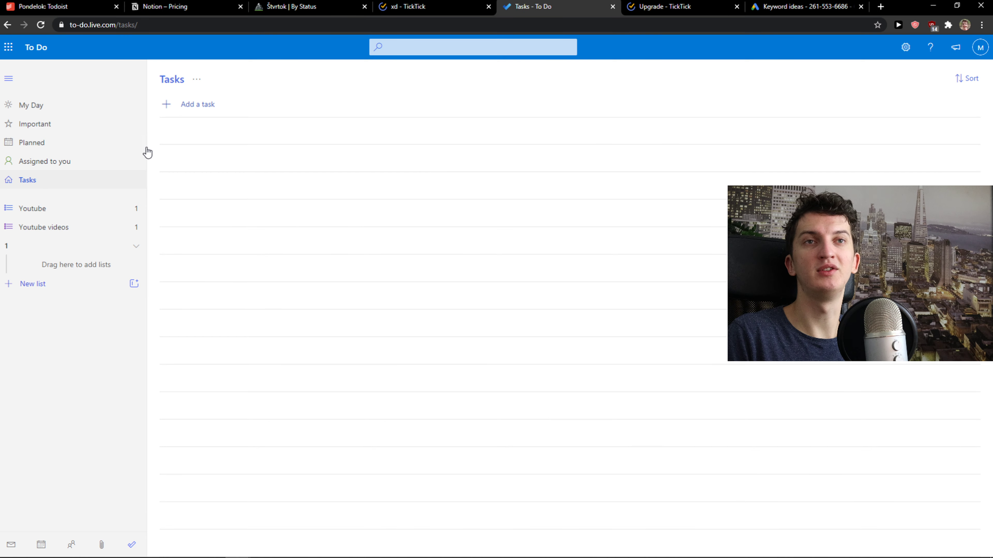
mouse_move(56, 144)
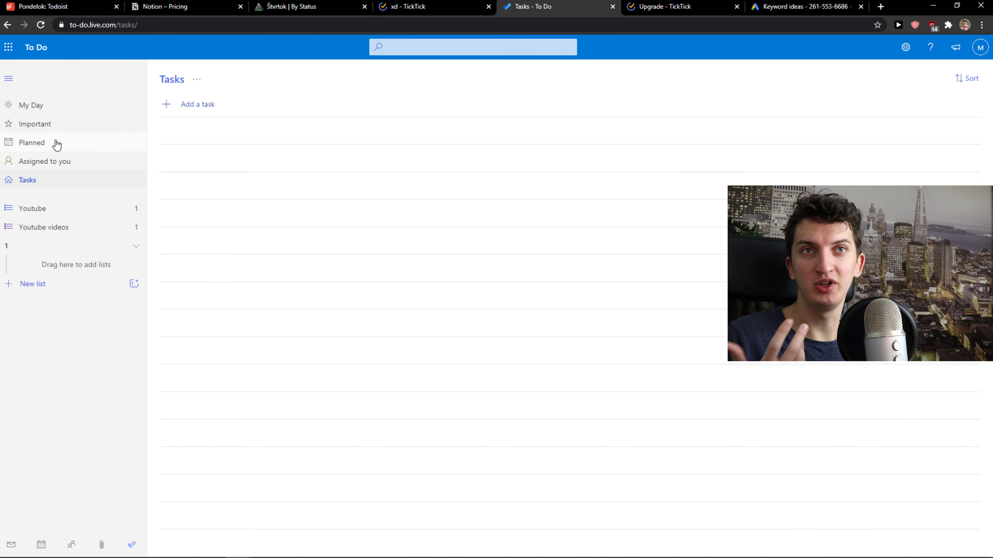
Add task 123456 to the Youtube list and give it a step named 123
click(32, 208)
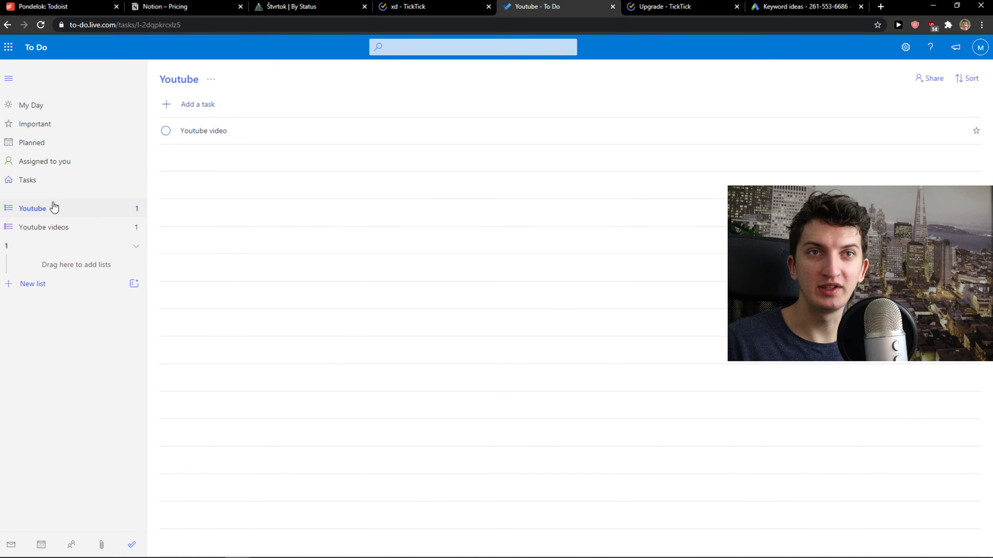
click(197, 104)
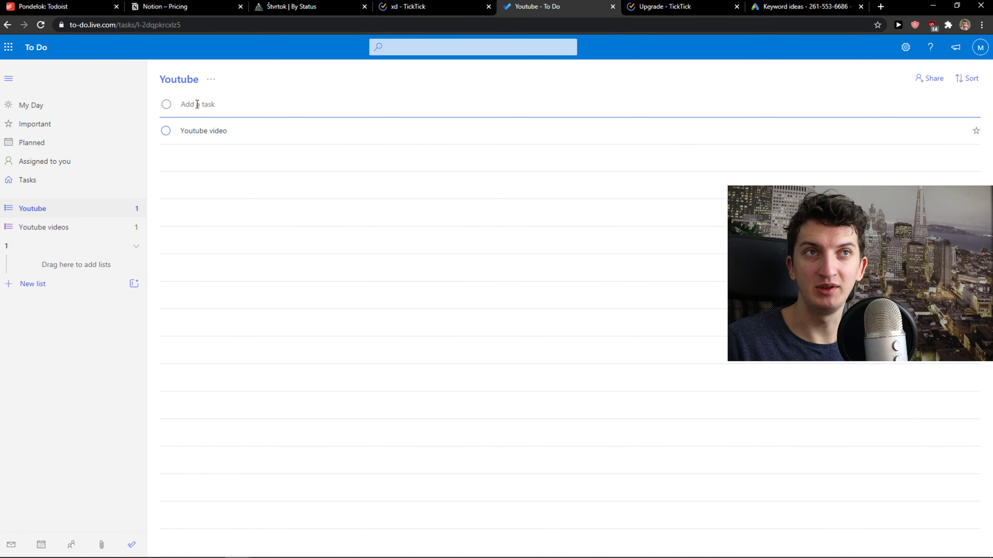
text(123456)
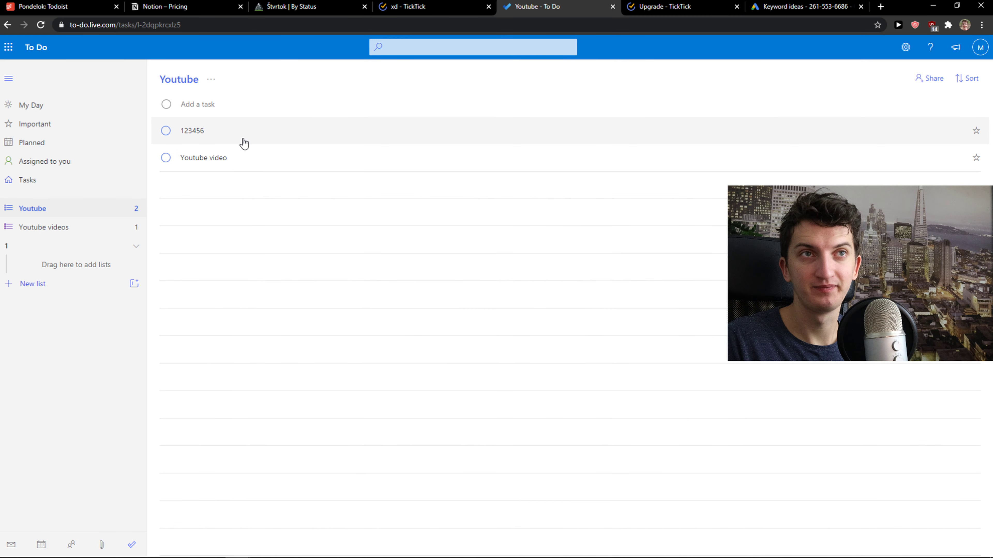
click(192, 131)
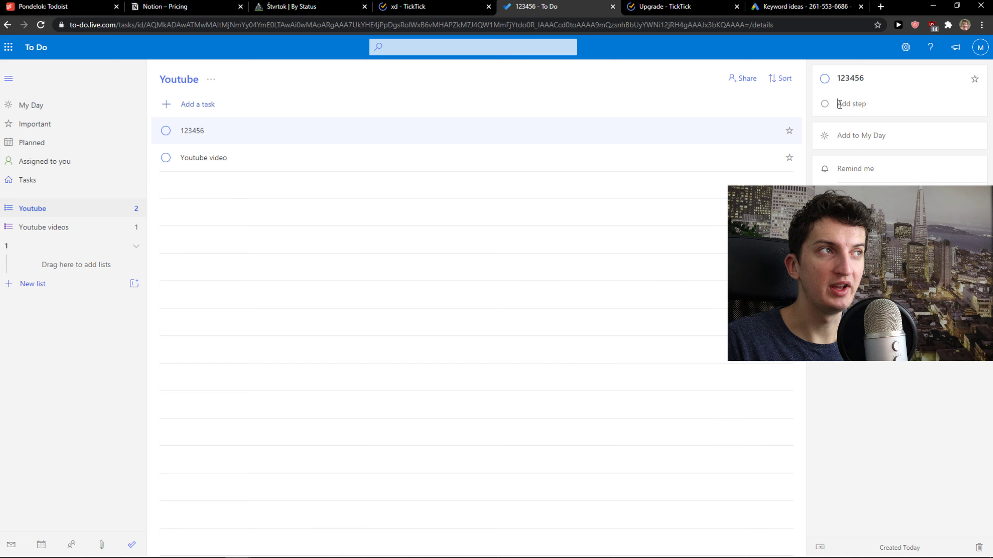
text(123)
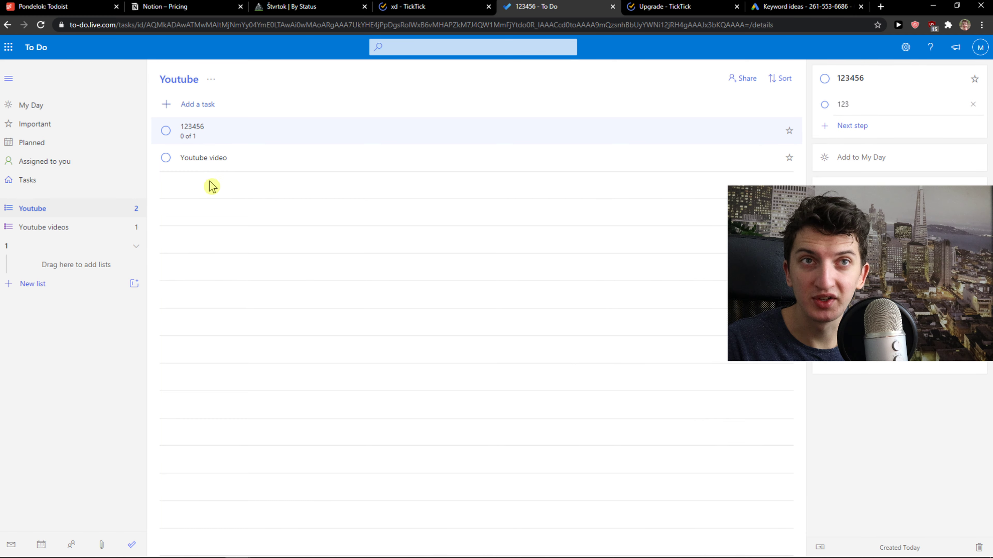
Check the Planned view, then reopen task 123456's details in the Youtube list
click(31, 143)
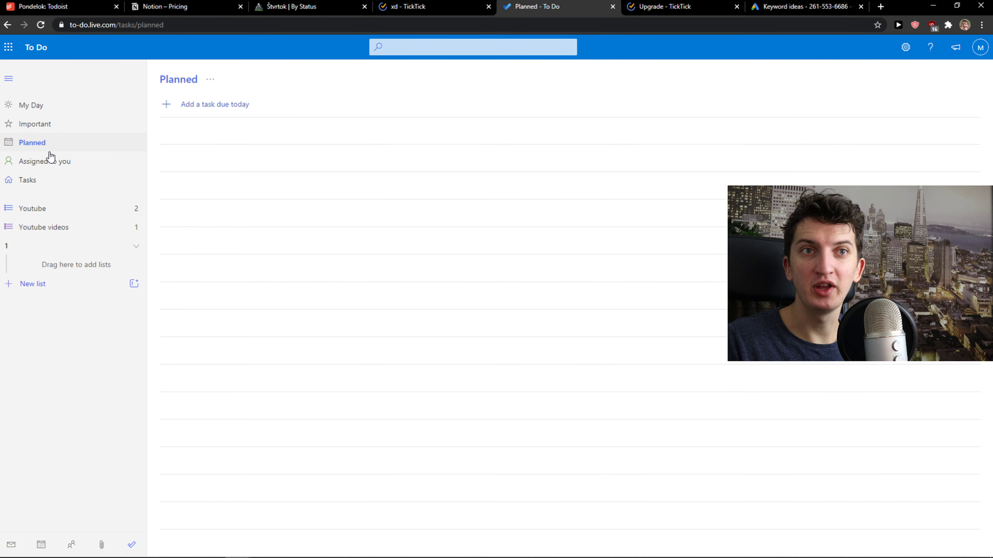
click(32, 208)
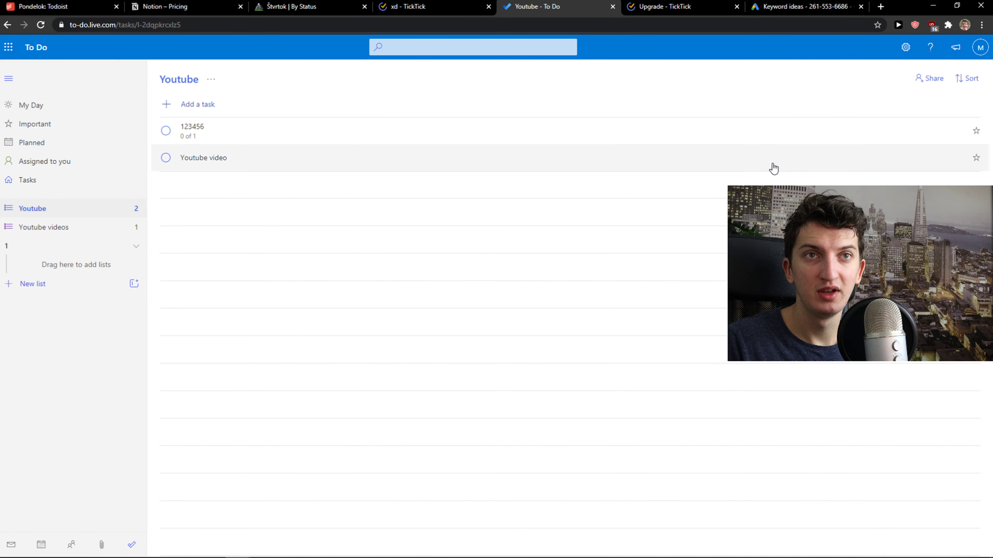
click(192, 130)
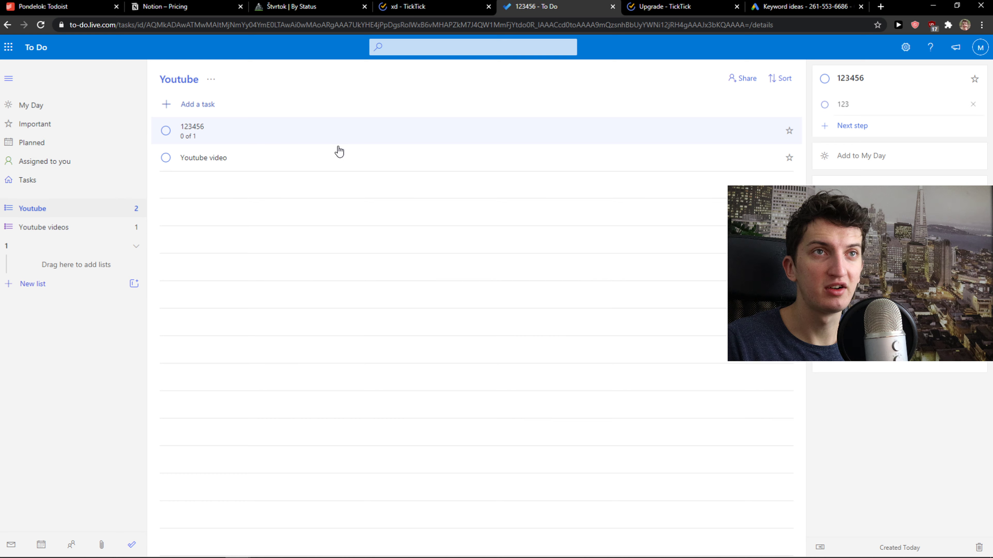
mouse_move(824, 78)
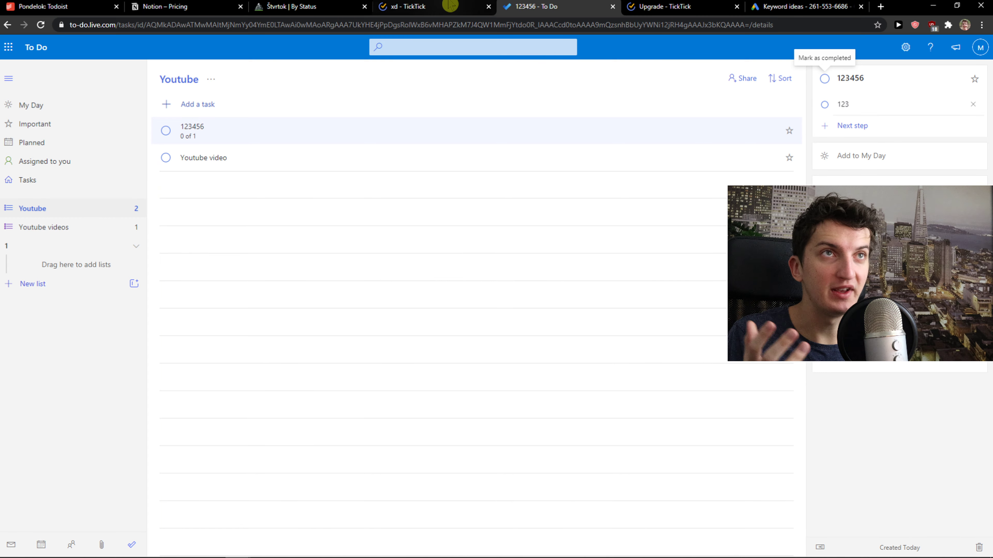
Browse TickTick's empty Today and Next 7 Days views
click(418, 6)
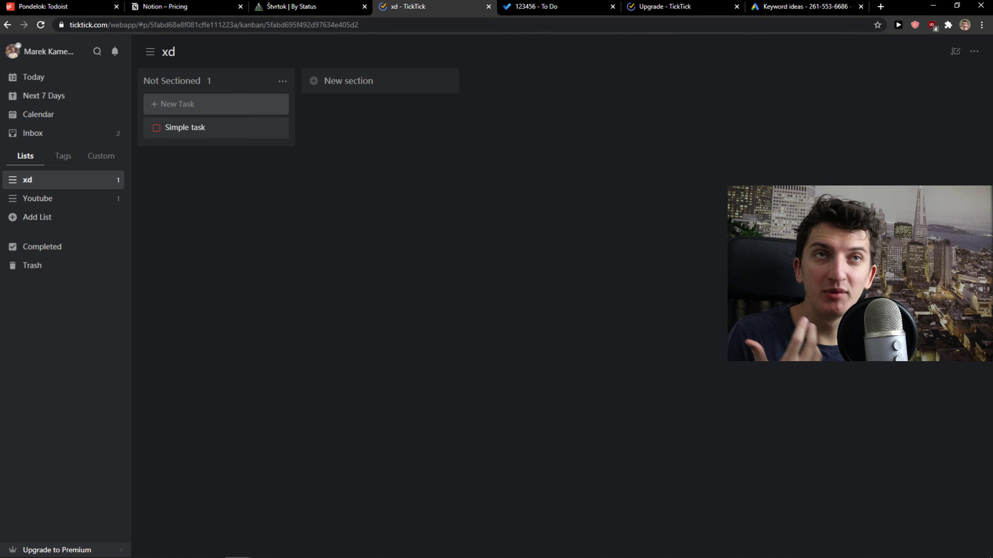
click(34, 77)
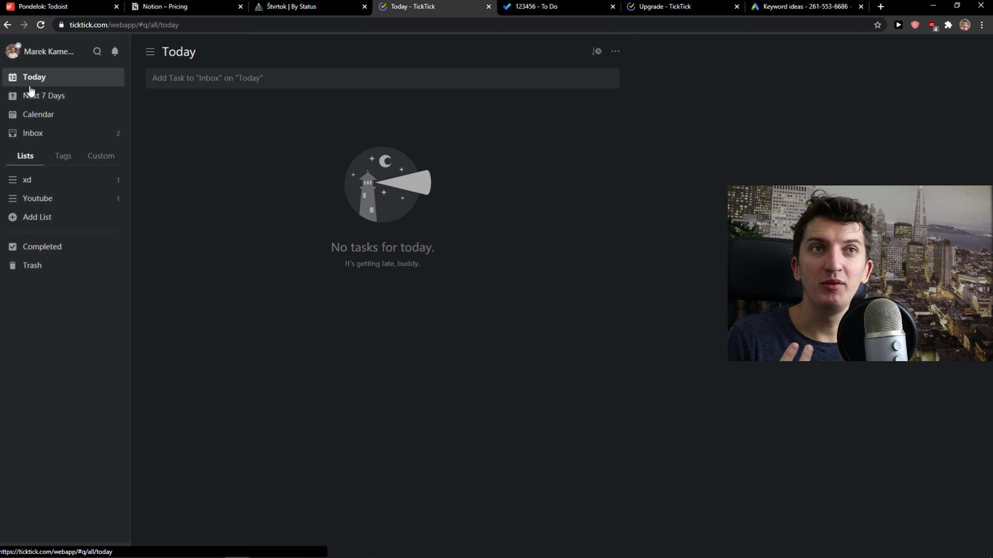
click(380, 78)
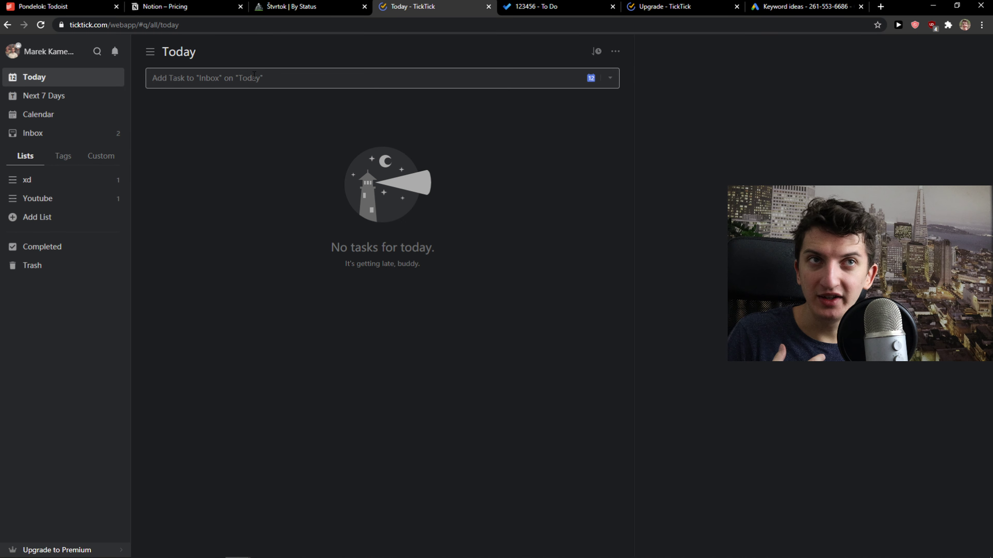
click(45, 95)
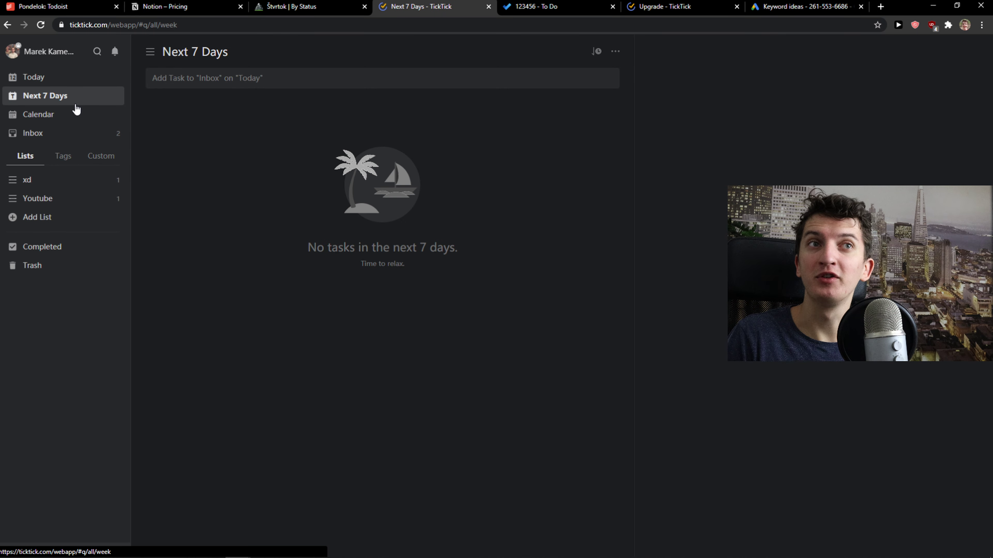
Dismiss the premium-only Calendar prompt and return to the xd list board
click(37, 115)
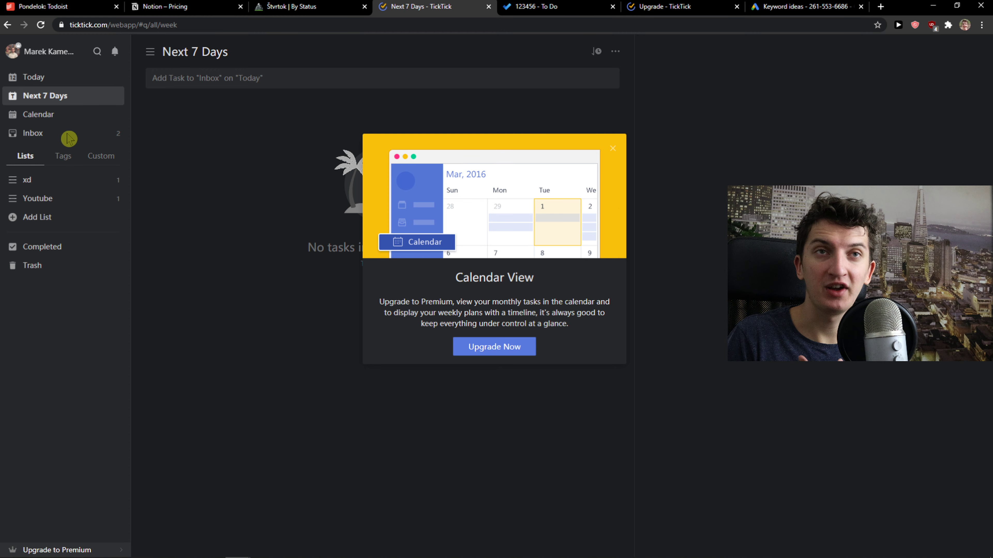
click(612, 147)
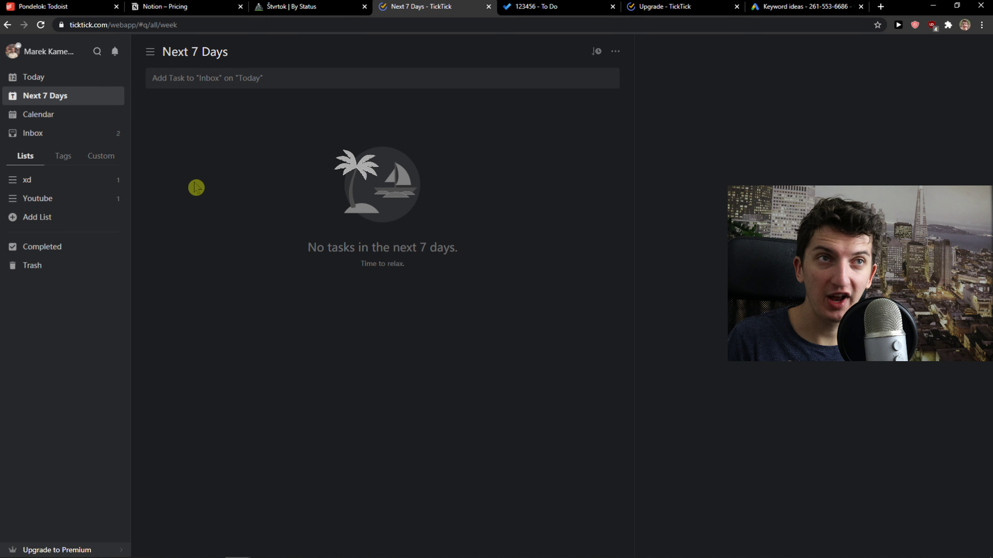
click(27, 180)
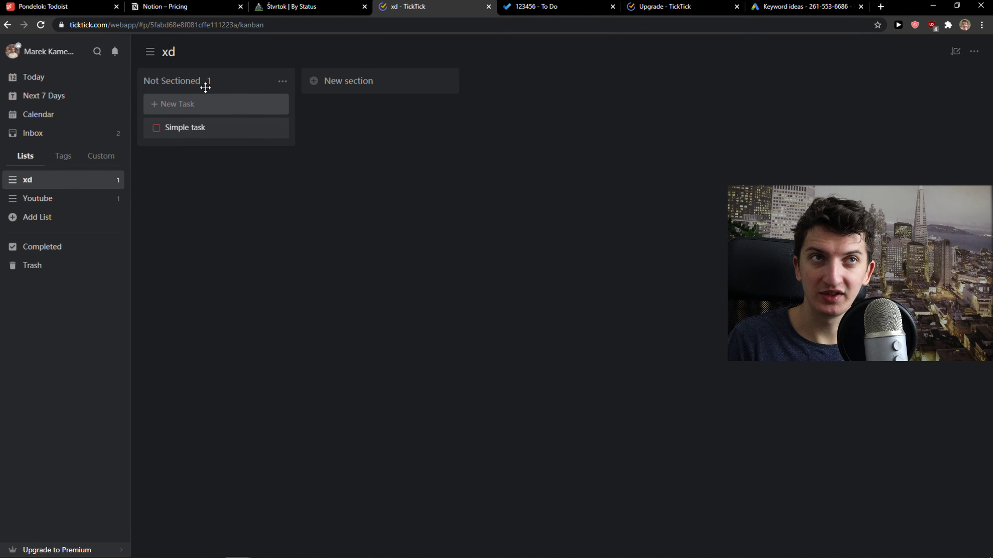
Show the xd list in plain list view and start a new task in it
click(595, 51)
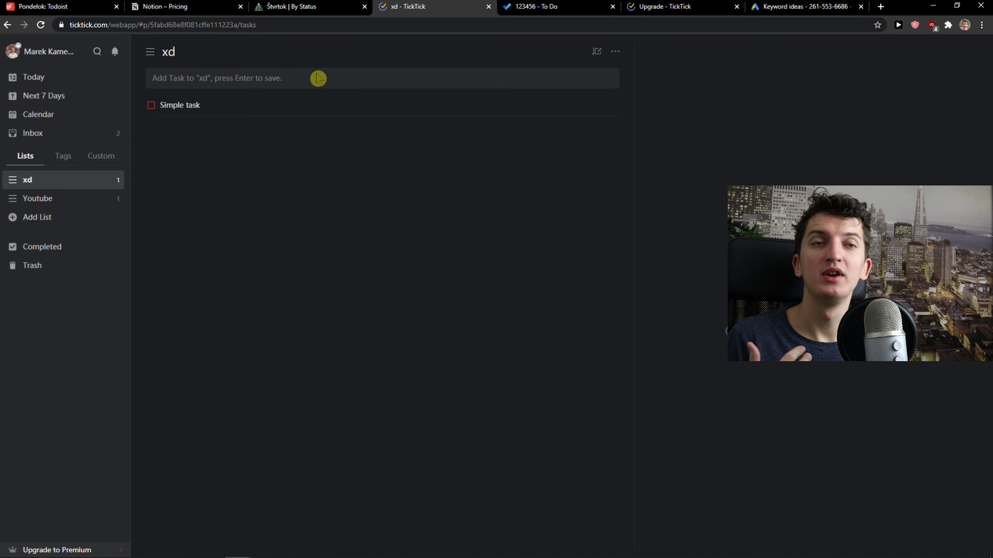
click(316, 78)
text(ss)
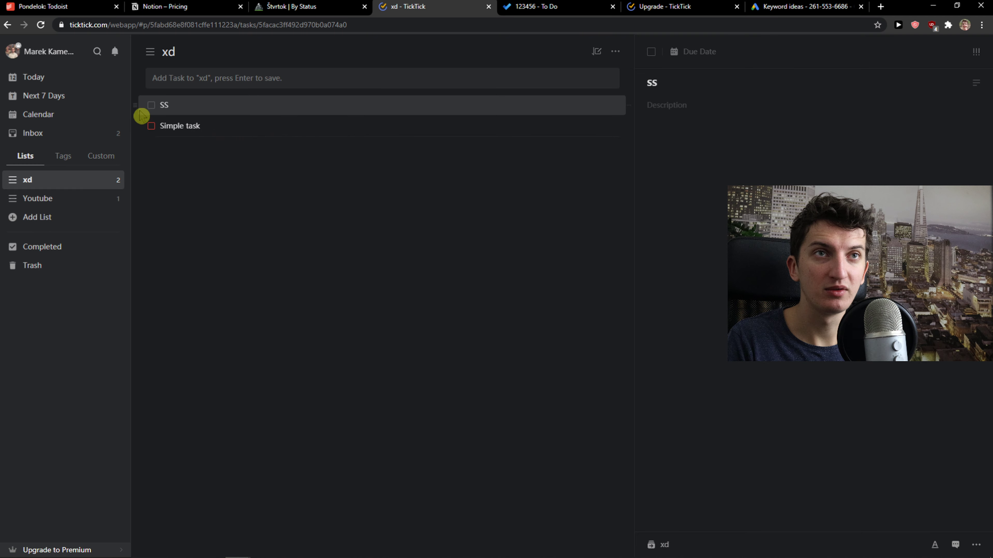
Add subtasks under the SS task via its context menu, then bring up TickTick's Premium upgrade page
right_click(164, 125)
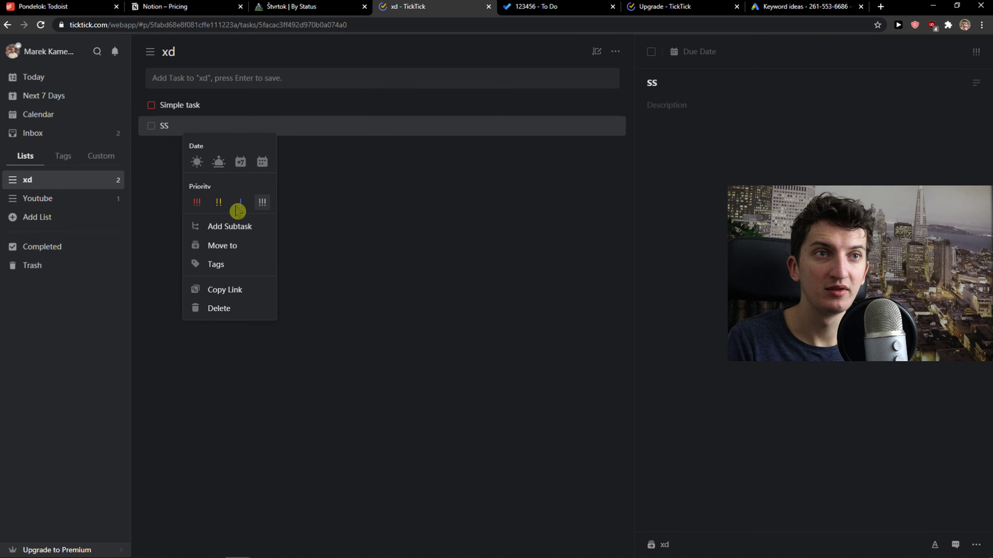
click(229, 226)
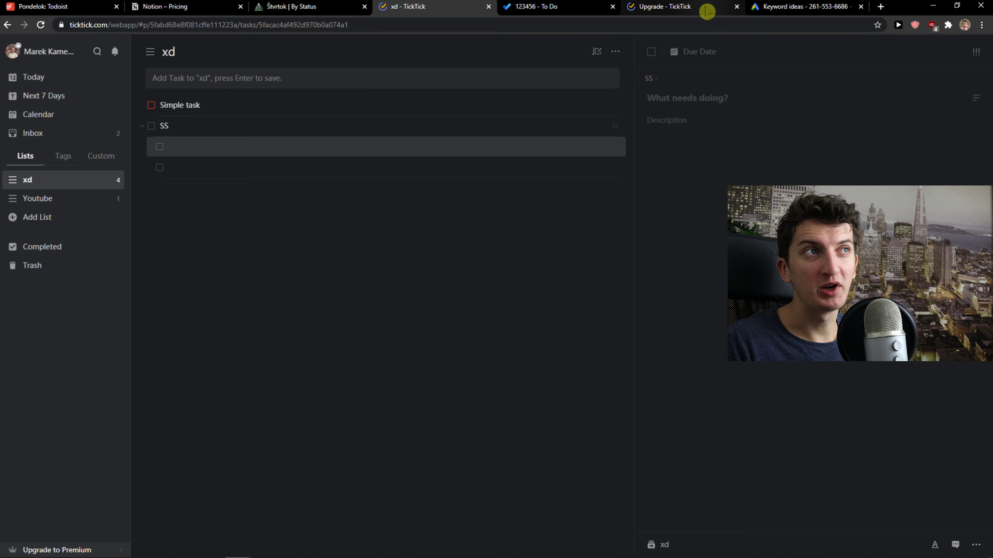
click(558, 7)
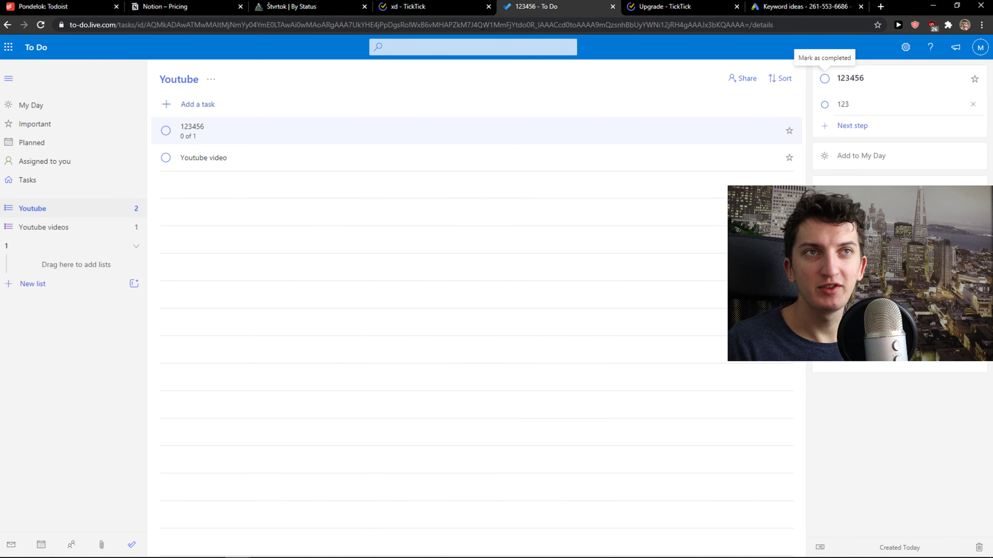
mouse_move(407, 67)
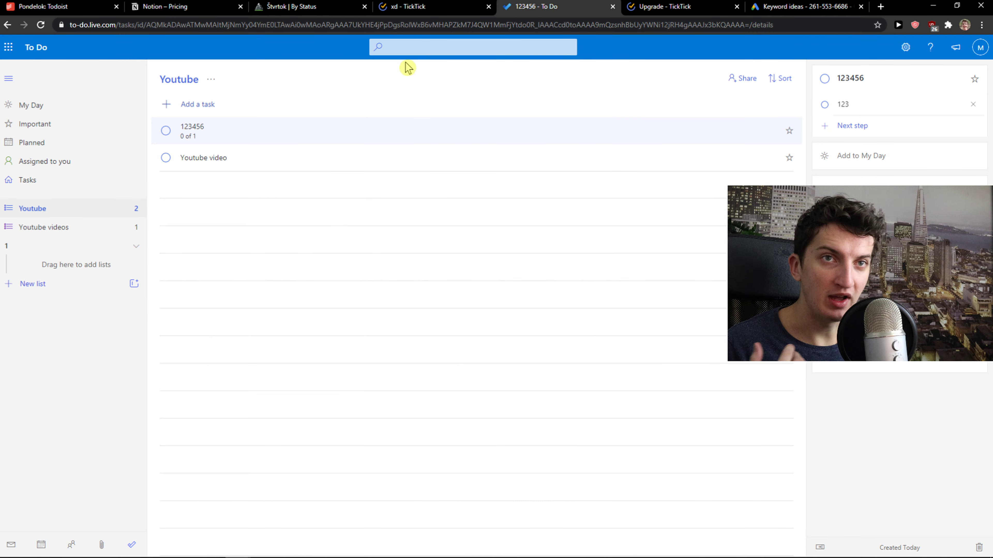
click(658, 6)
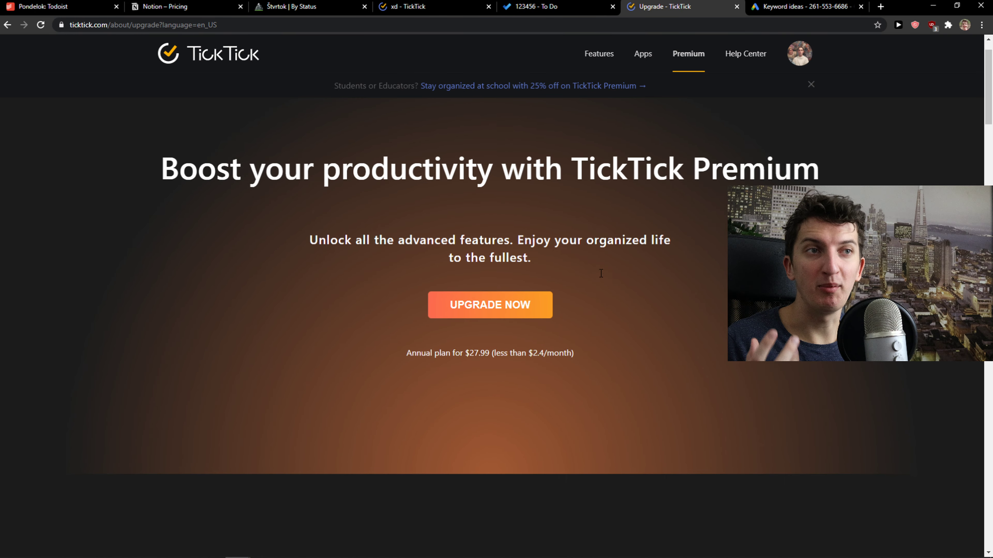
Scroll the Premium page through its calendar, smart list and project features
scroll(down, 3)
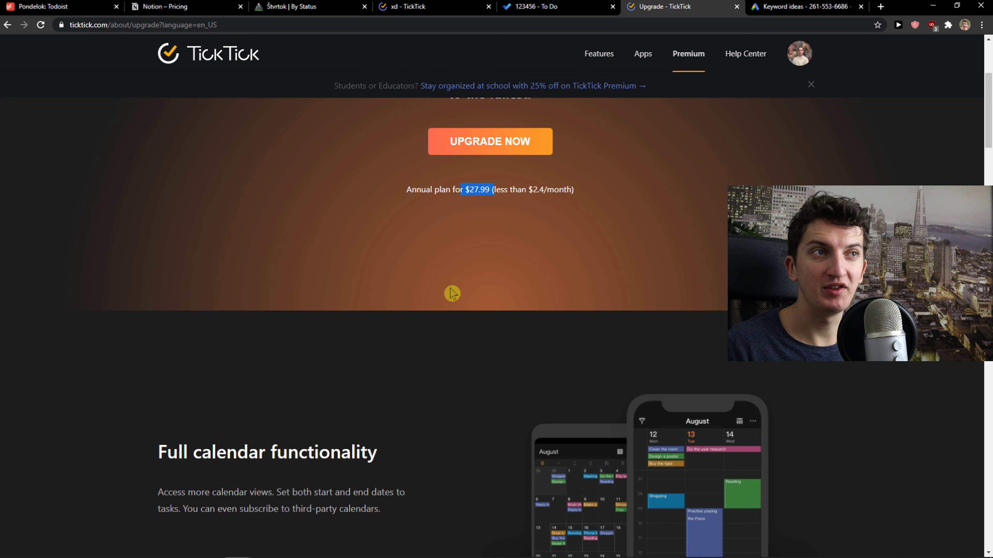
scroll(down, 3)
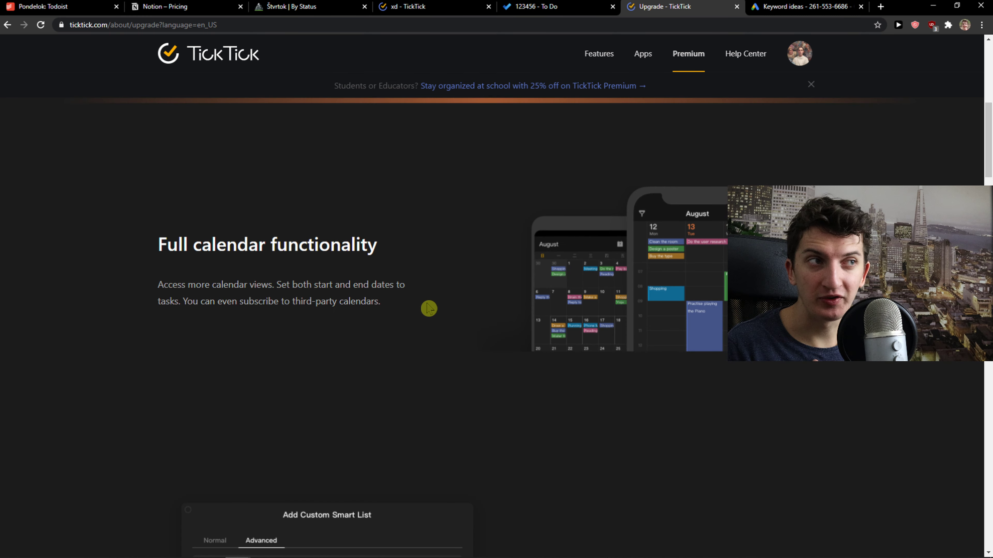
scroll(down, 3)
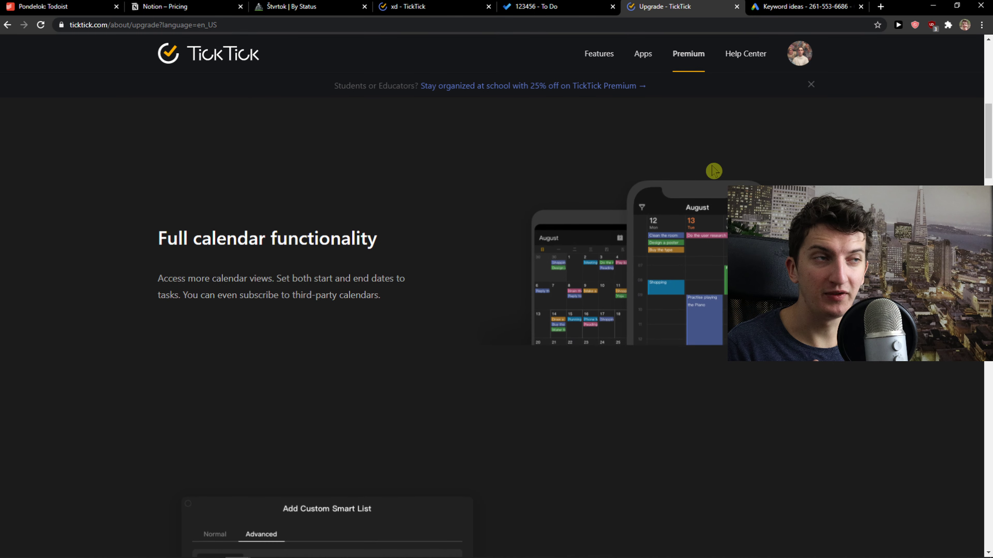
scroll(down, 3)
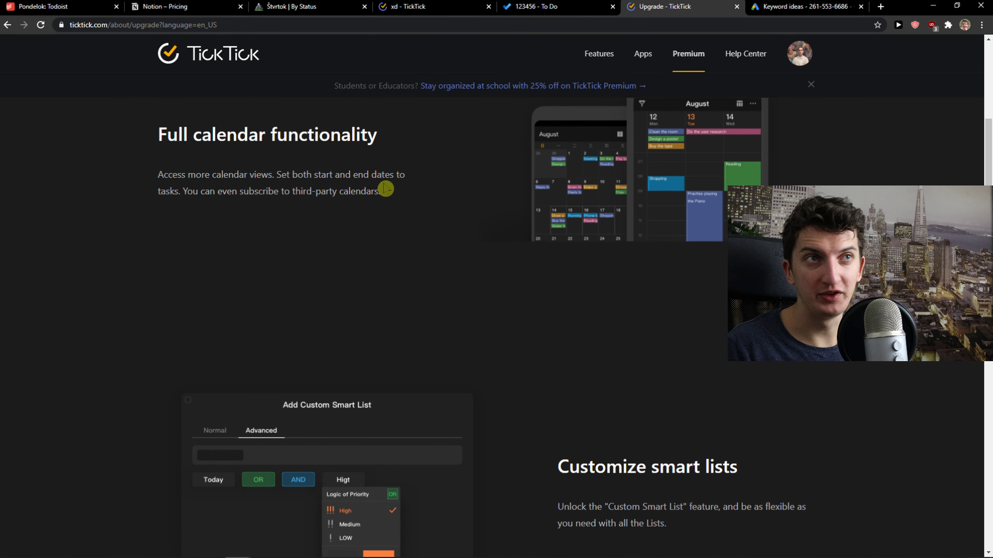
Compare with Microsoft To Do's Planned view, then return to the Premium page
click(556, 6)
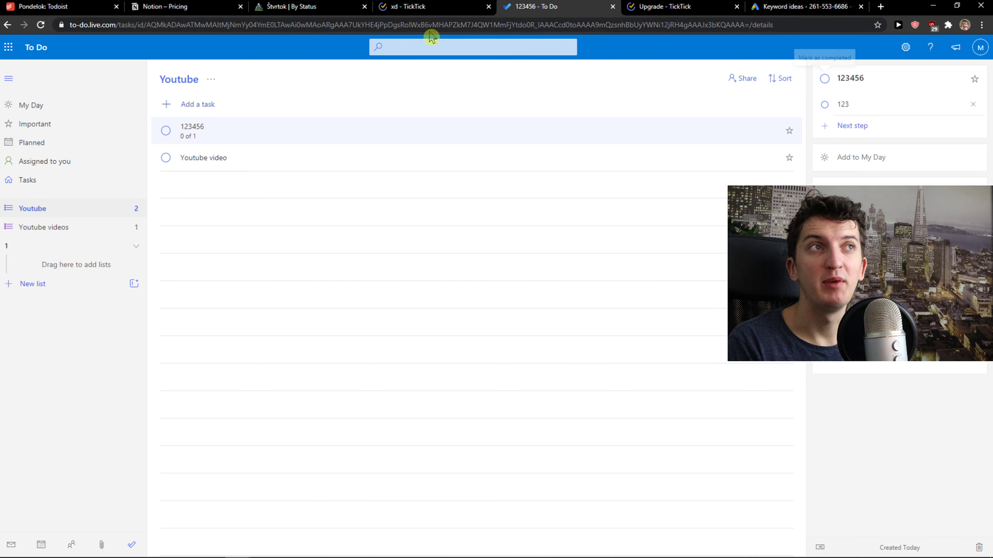
mouse_move(164, 158)
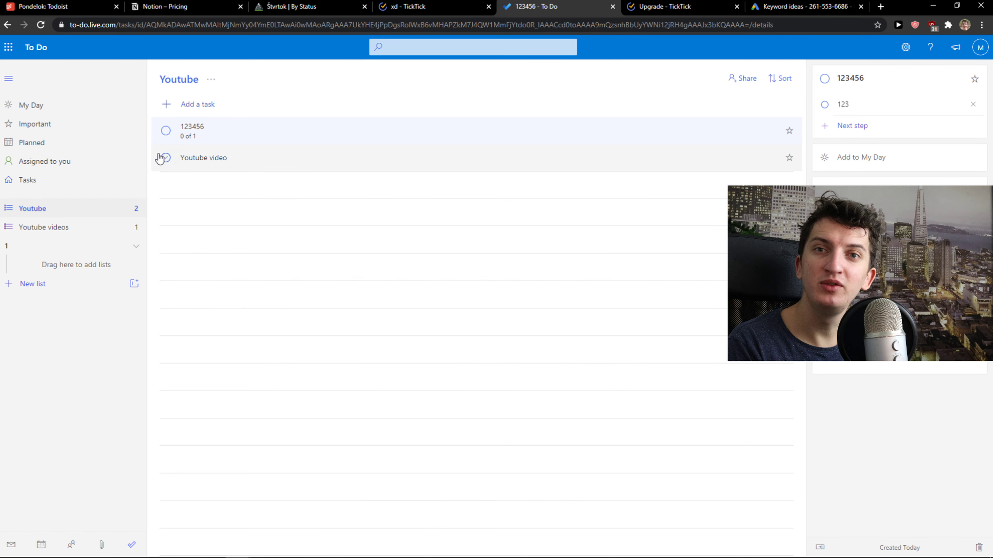
click(31, 143)
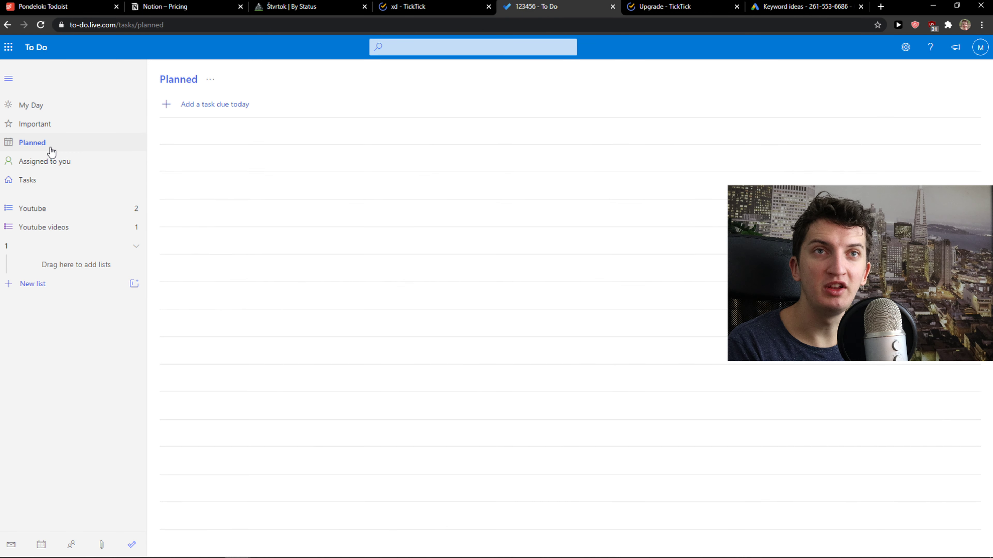
click(662, 7)
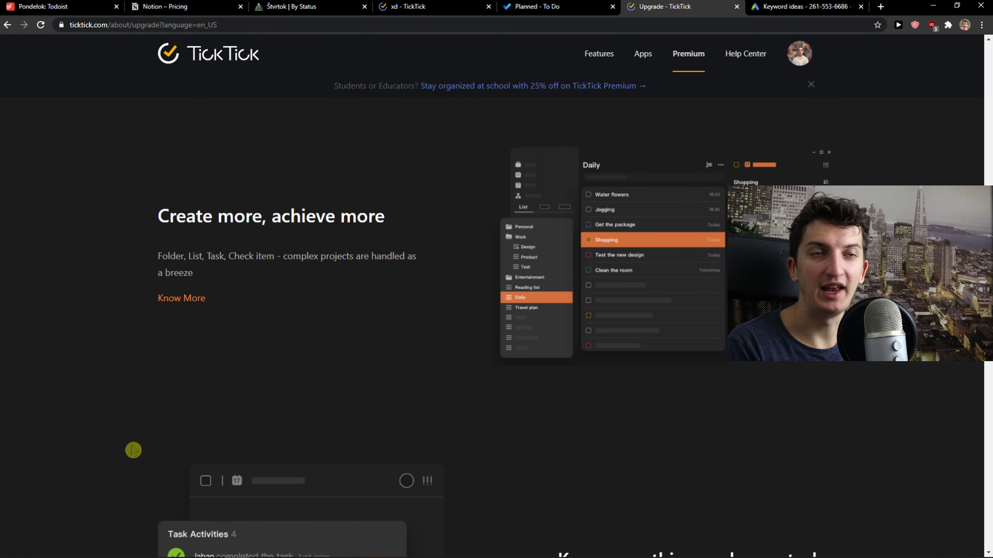
mouse_move(237, 249)
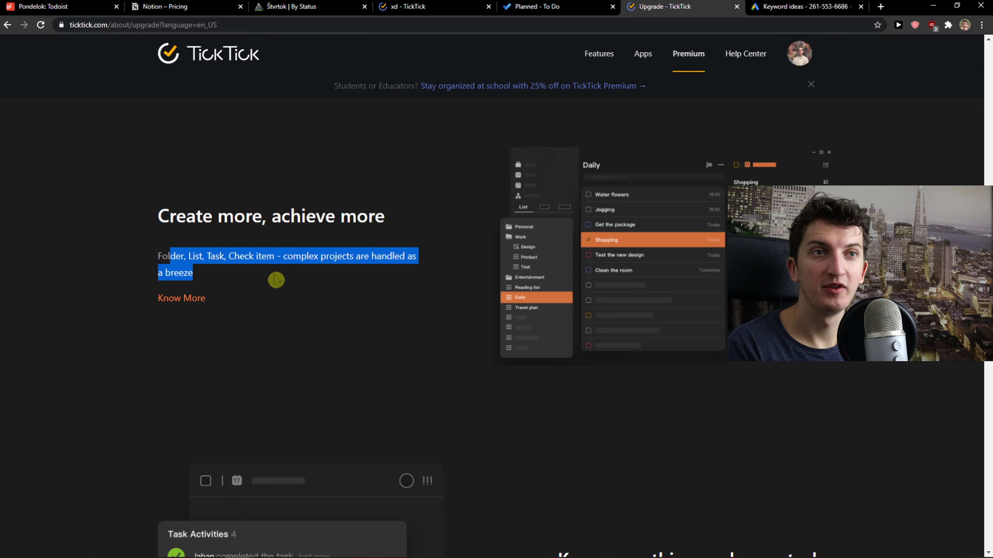
Scroll past task activity and progress tracking, then go back to the TickTick pricing search results
scroll(down, 3)
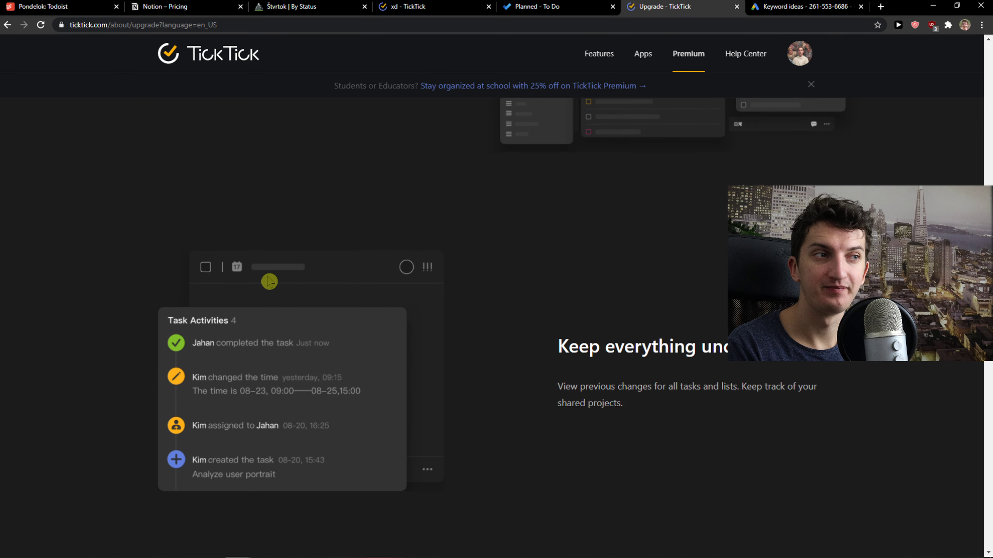
scroll(down, 3)
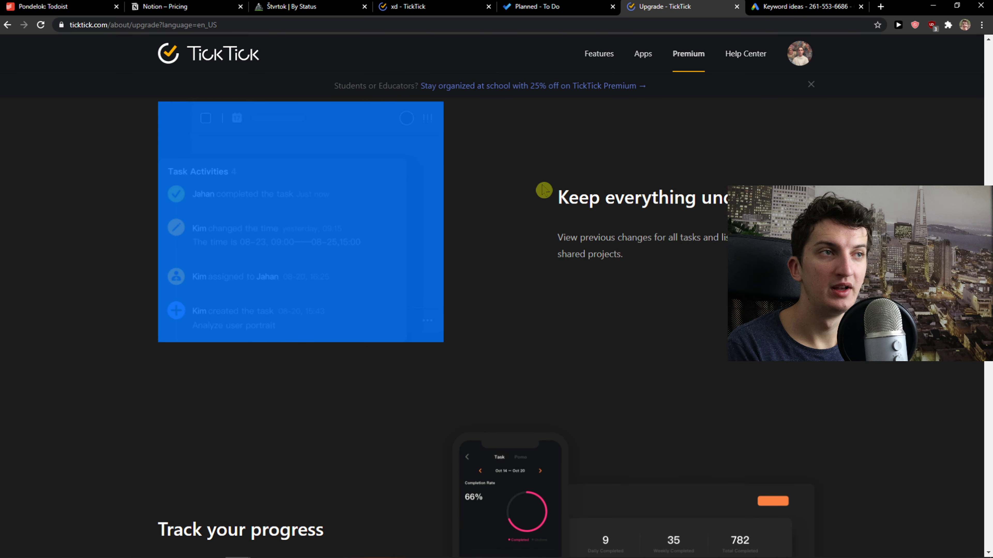
scroll(down, 3)
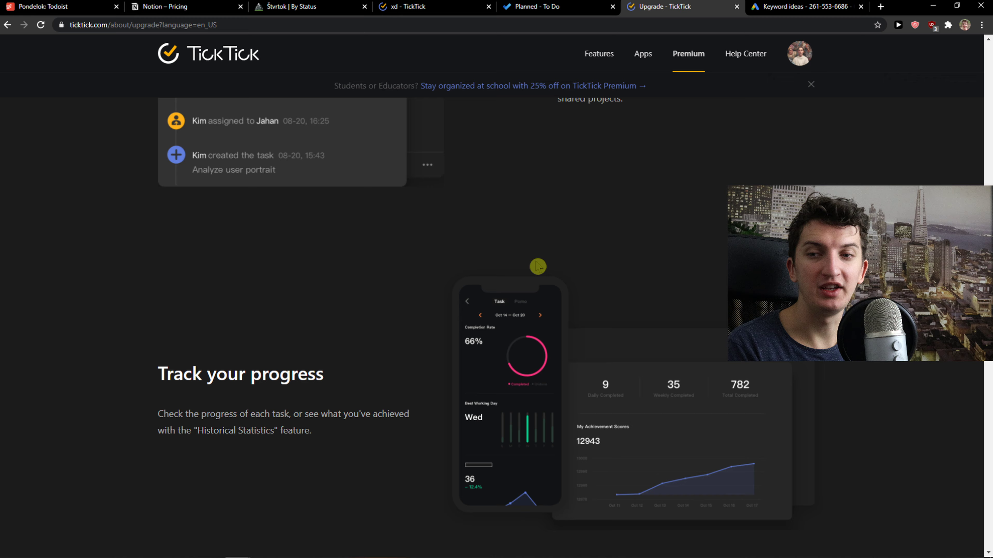
click(683, 7)
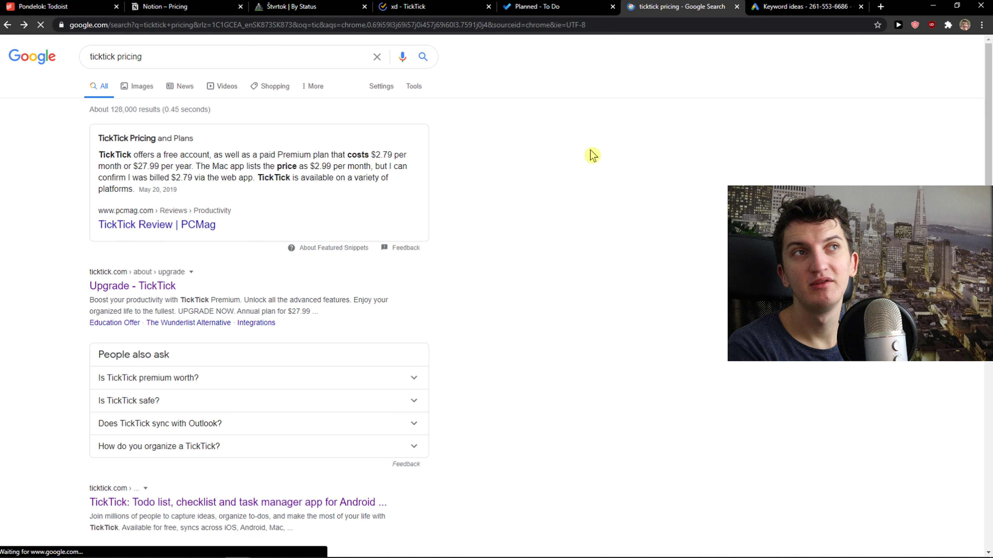
Return to the TickTick Premium page, then start a new blank browser tab
click(132, 286)
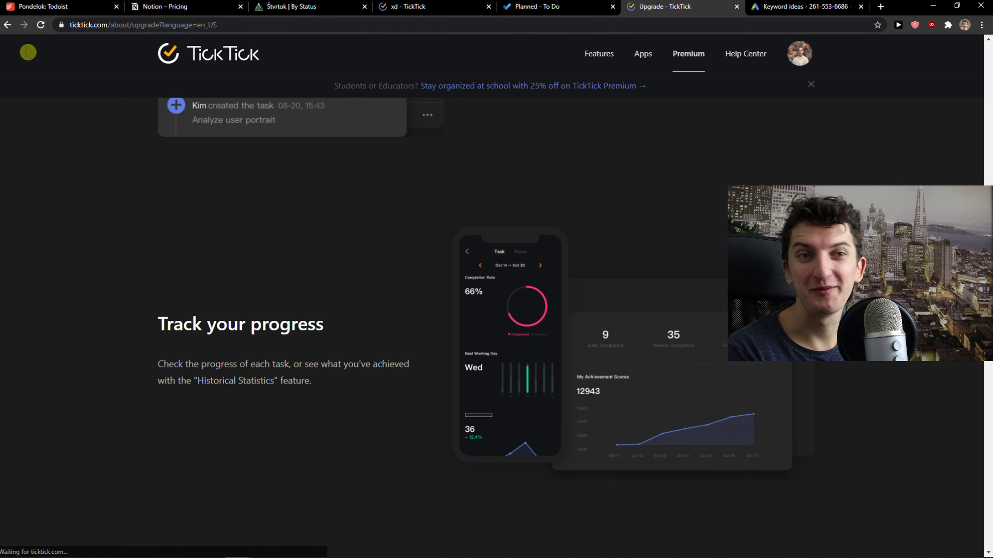
mouse_move(491, 222)
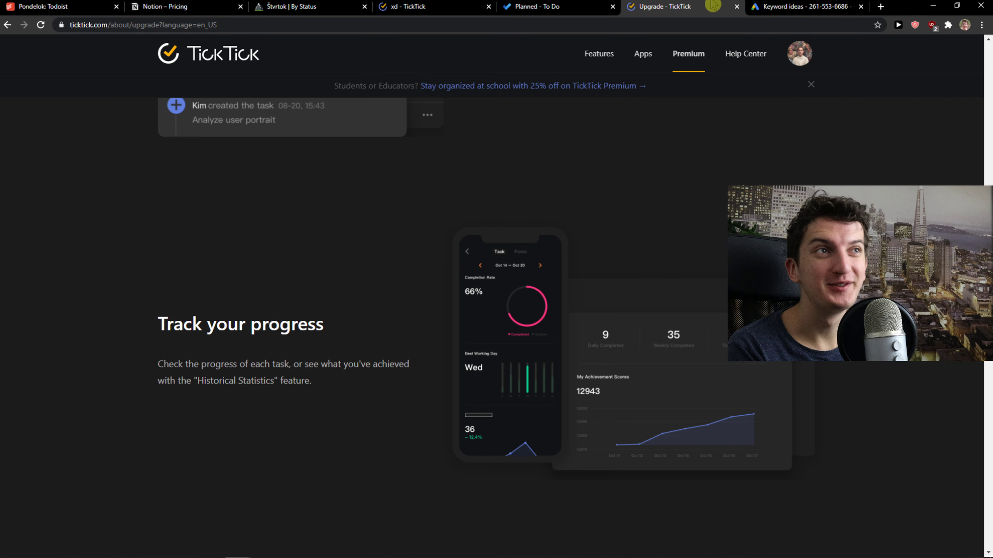
click(880, 7)
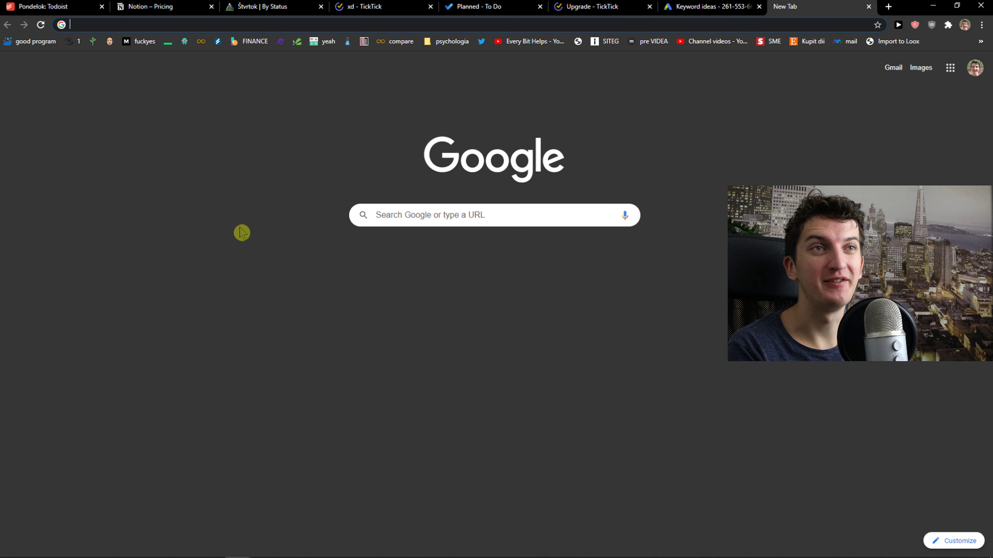
Bring Microsoft To Do's empty Planned view back on screen
click(492, 6)
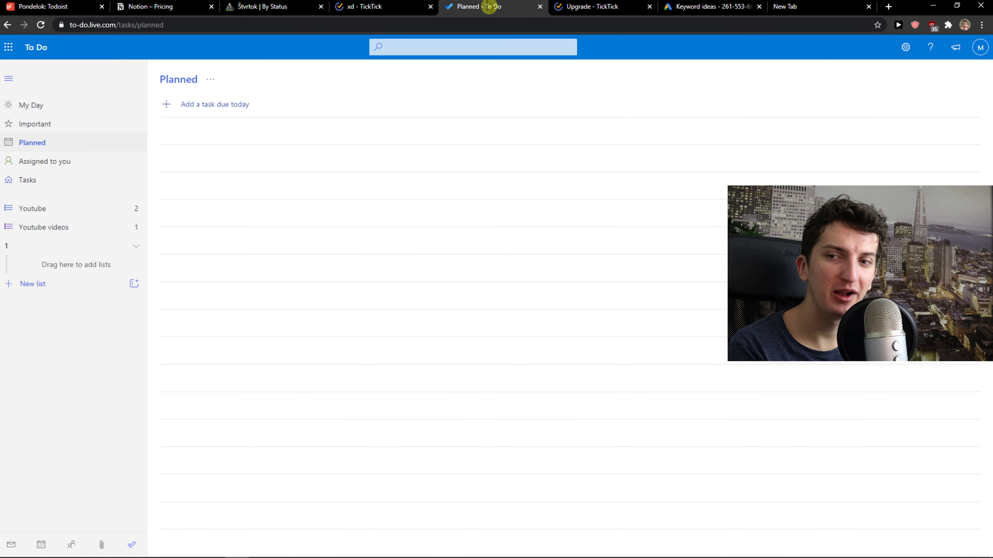
mouse_move(522, 341)
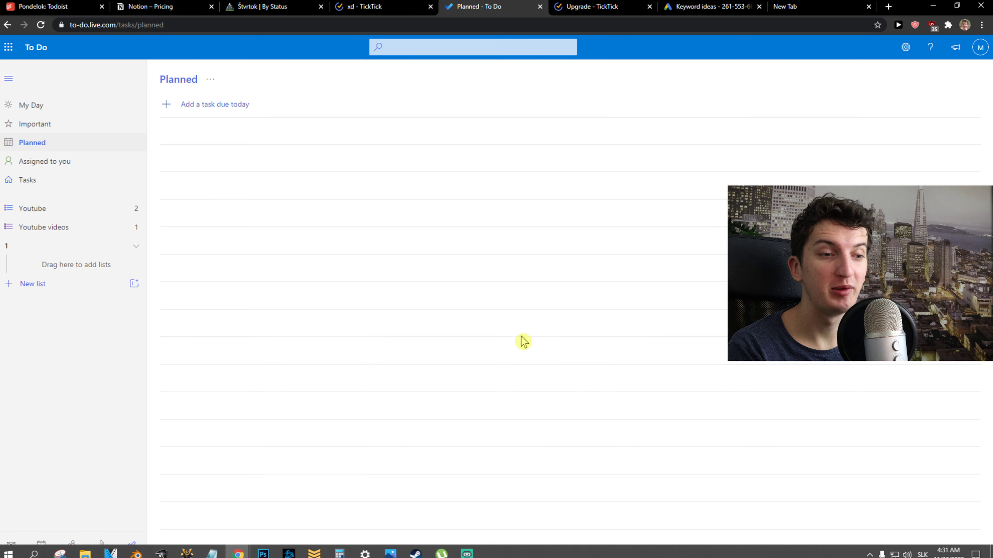
mouse_move(436, 345)
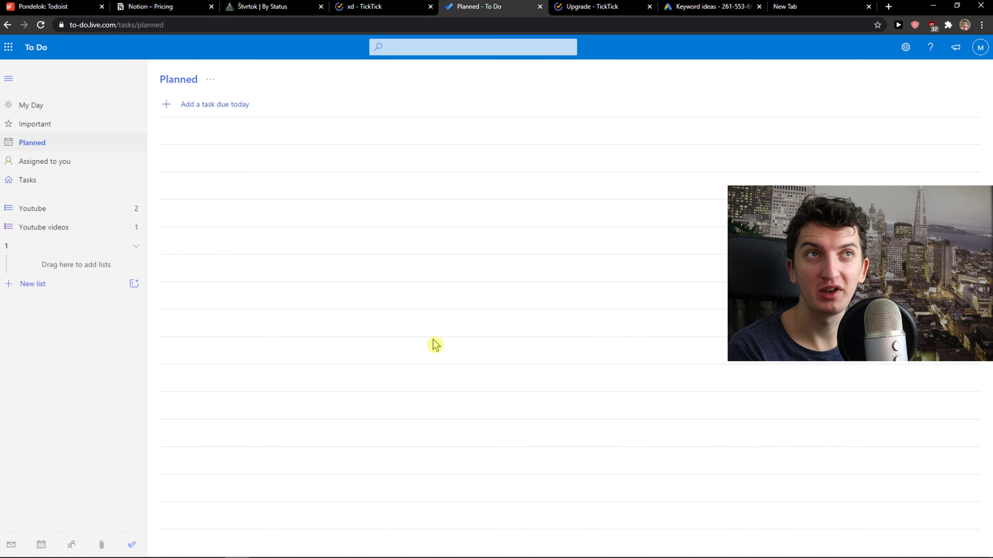